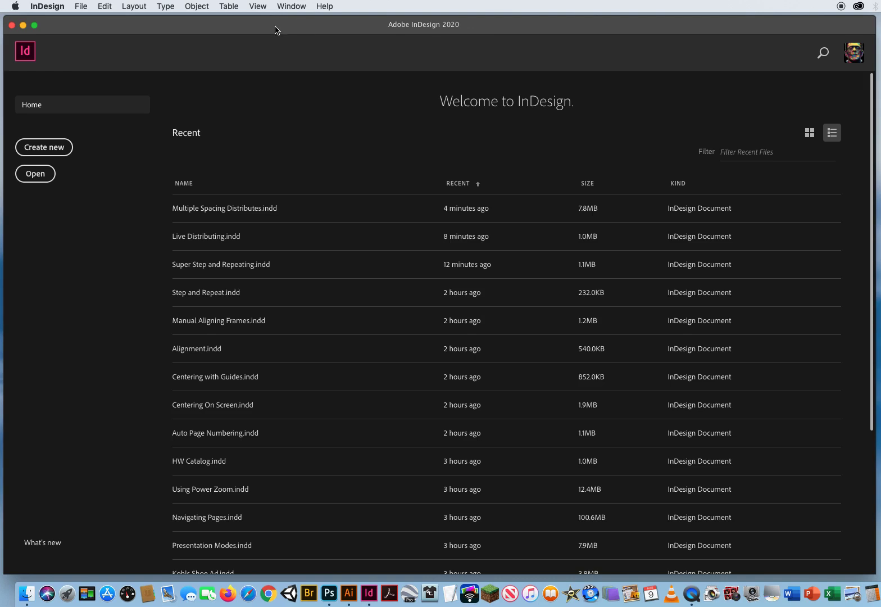
mouse_move(84, 16)
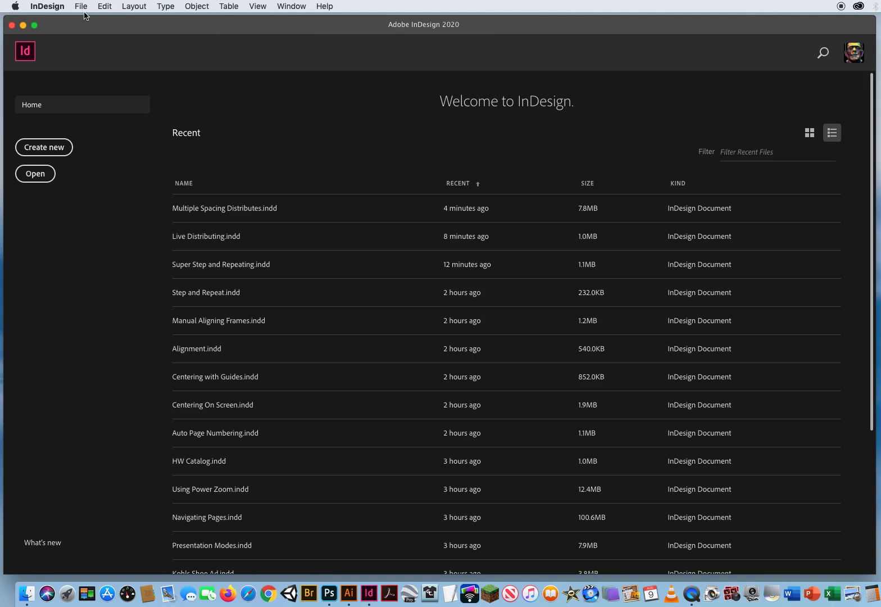
Step: Open Smart Rotations.indd from the 13 Smart Rotations folder
click(35, 173)
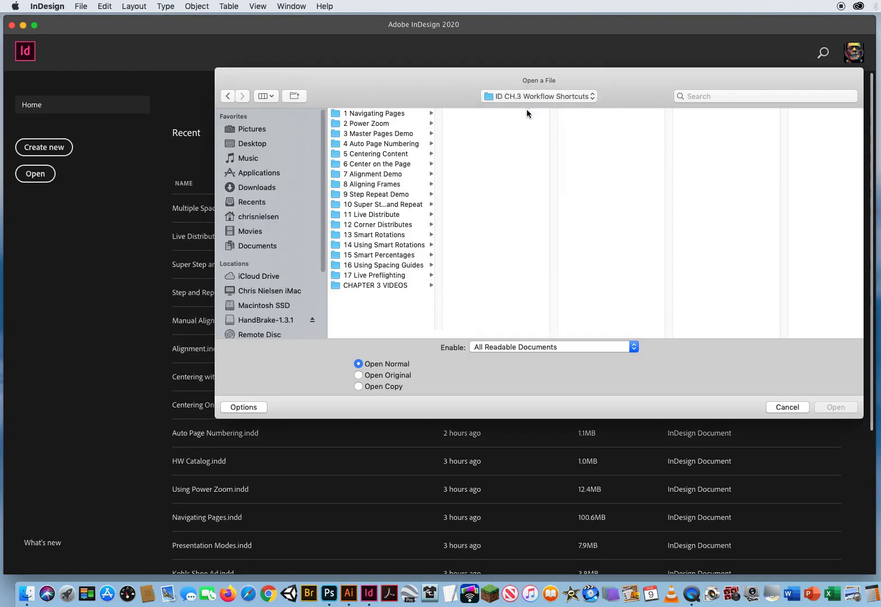
click(374, 234)
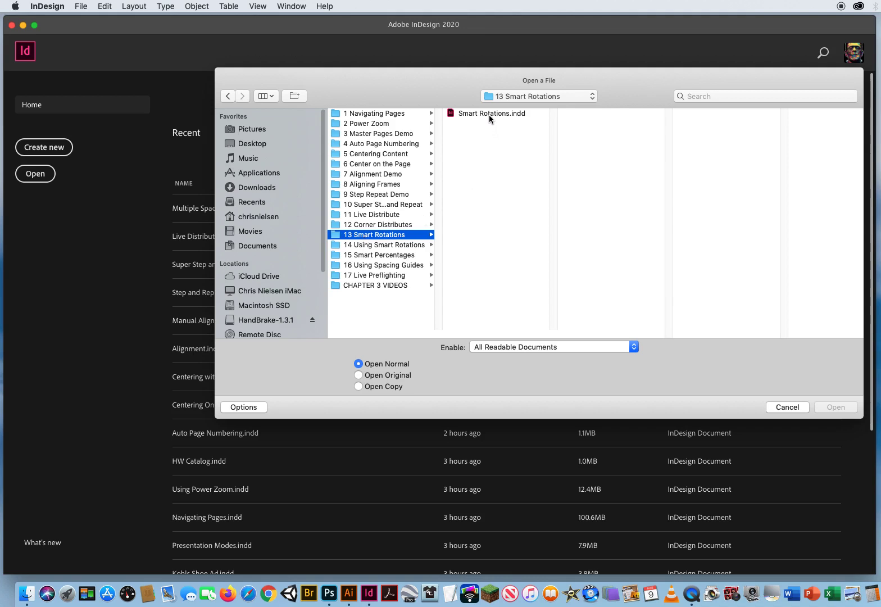
click(492, 113)
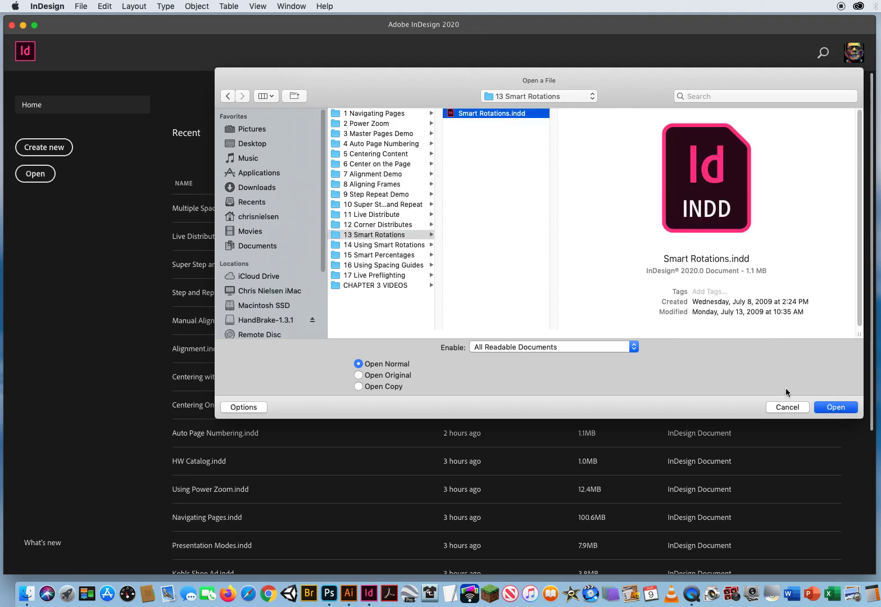
click(835, 407)
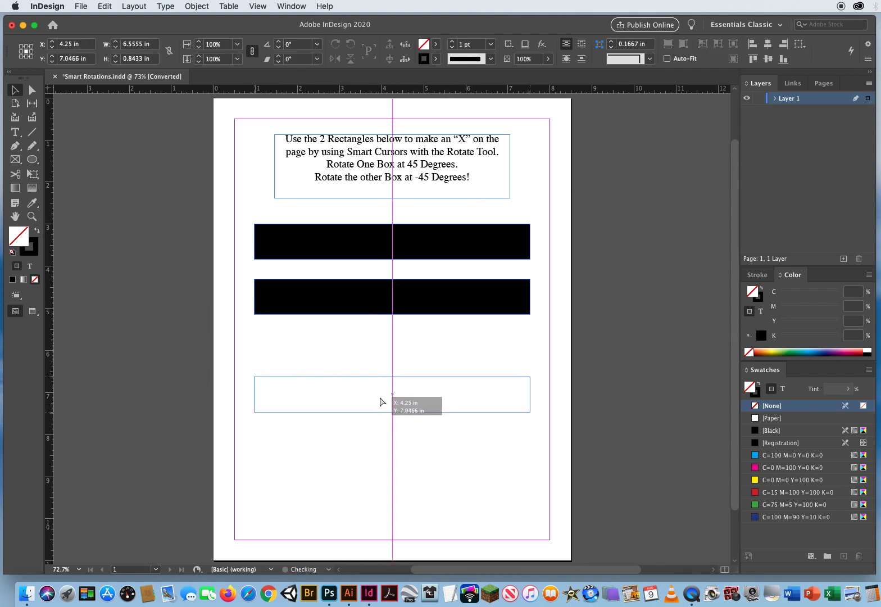
Step: Drag the second black rectangle lower, keeping it centred with Smart Guides
drag(382, 402, 382, 385)
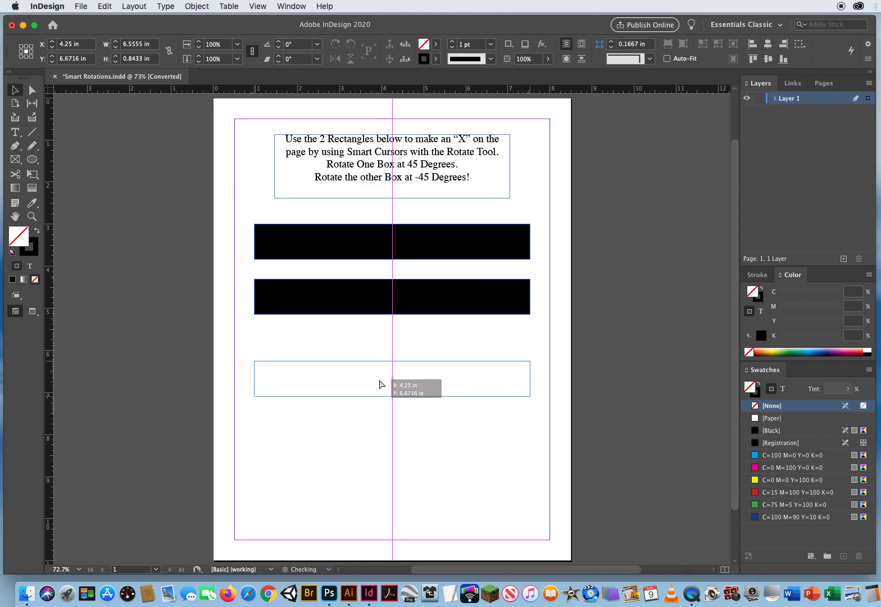
click(392, 387)
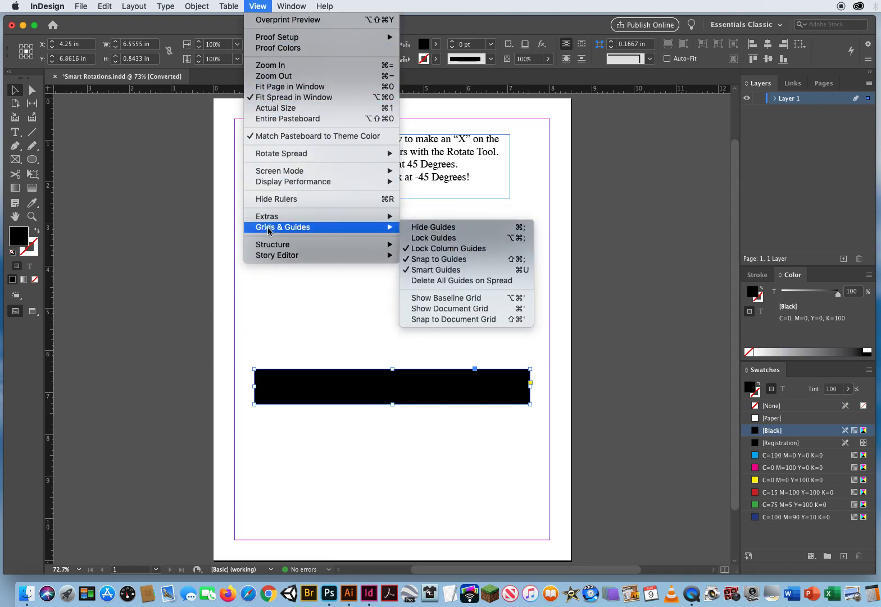
mouse_move(456, 270)
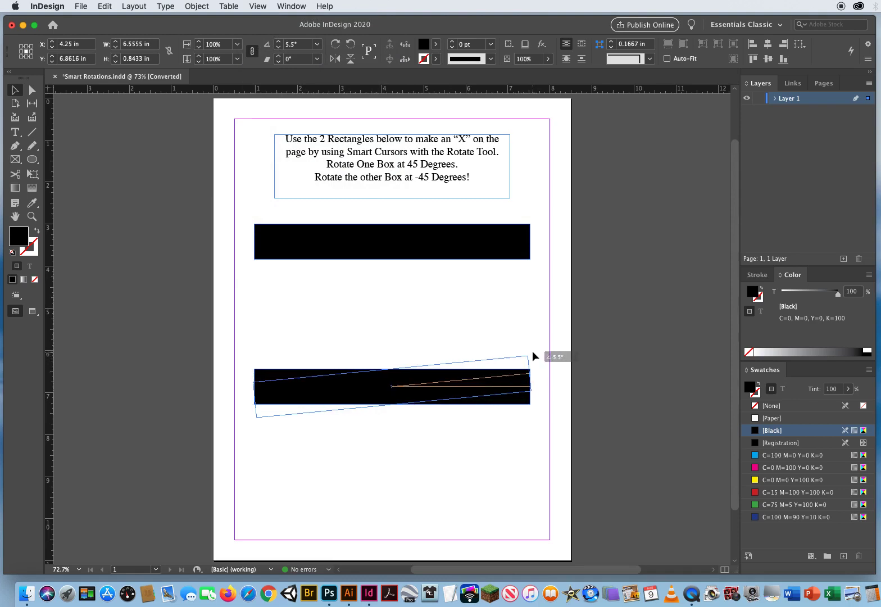
Step: Smart-rotate the lower black rectangle from its corner to 45°
drag(533, 356, 506, 306)
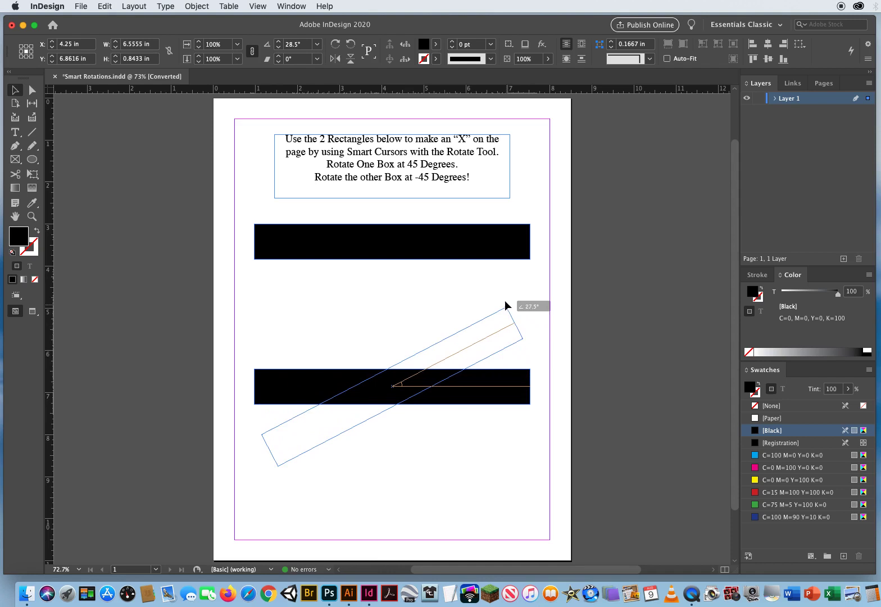
drag(506, 304, 499, 288)
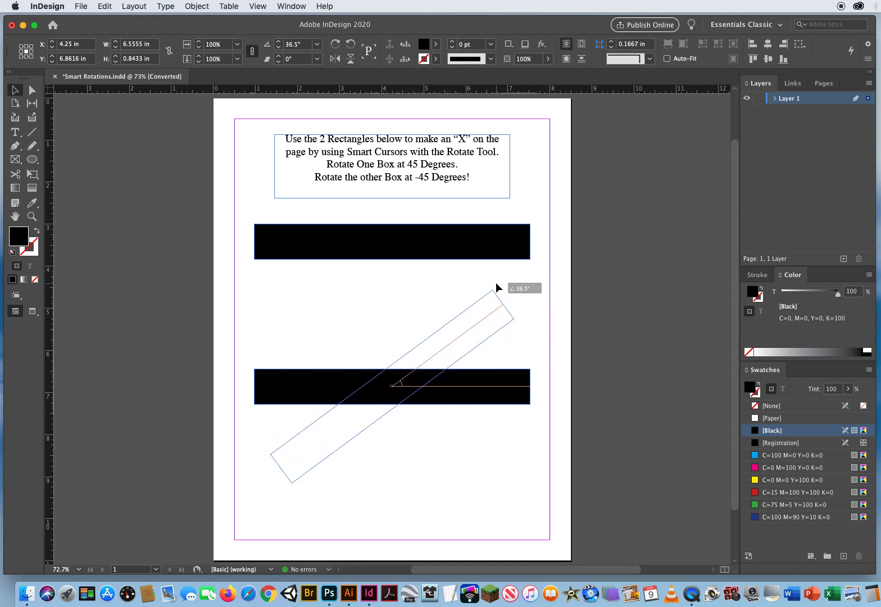
drag(496, 286, 485, 275)
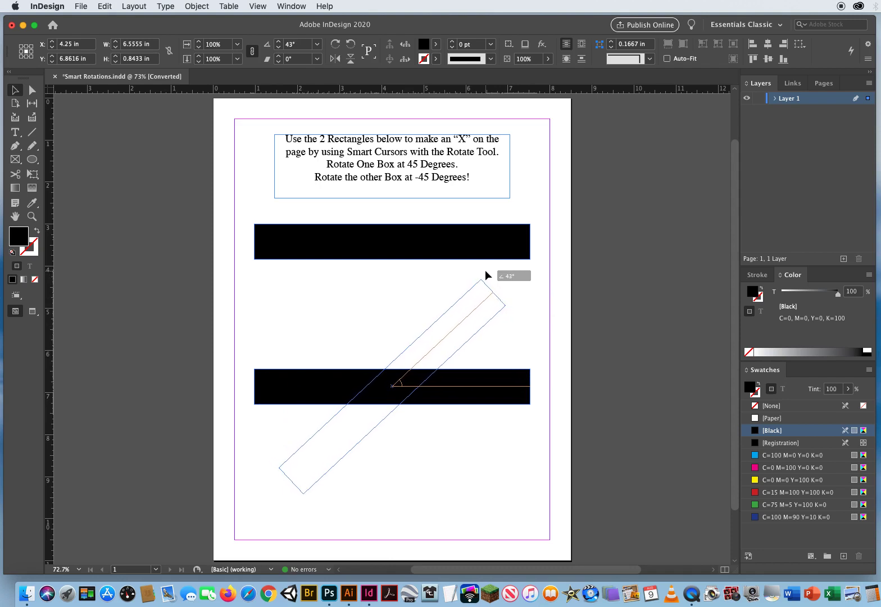
drag(488, 275, 482, 270)
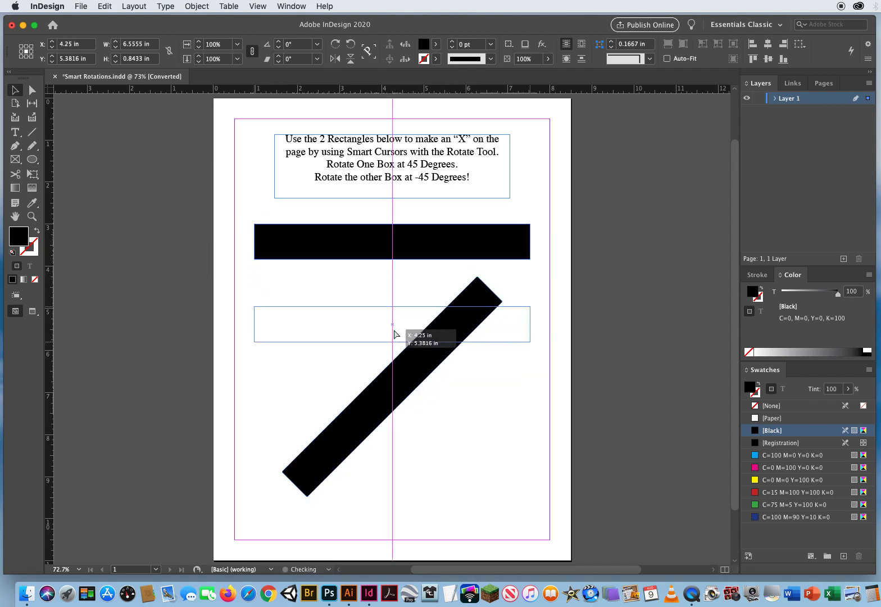
Step: Snap the top bar onto the diagonal bar's centre and rotate it to -45°
drag(394, 325, 394, 393)
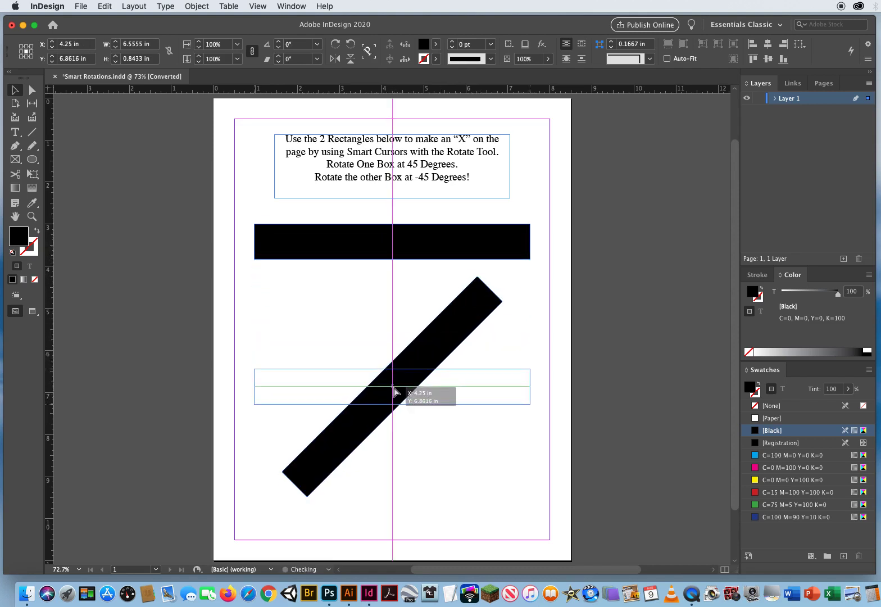
drag(391, 241, 391, 387)
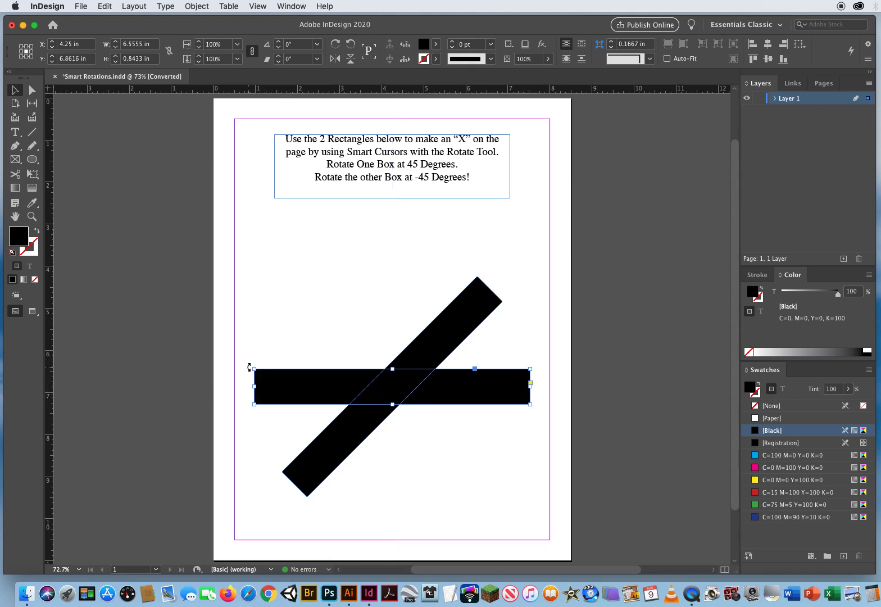
drag(474, 368, 284, 301)
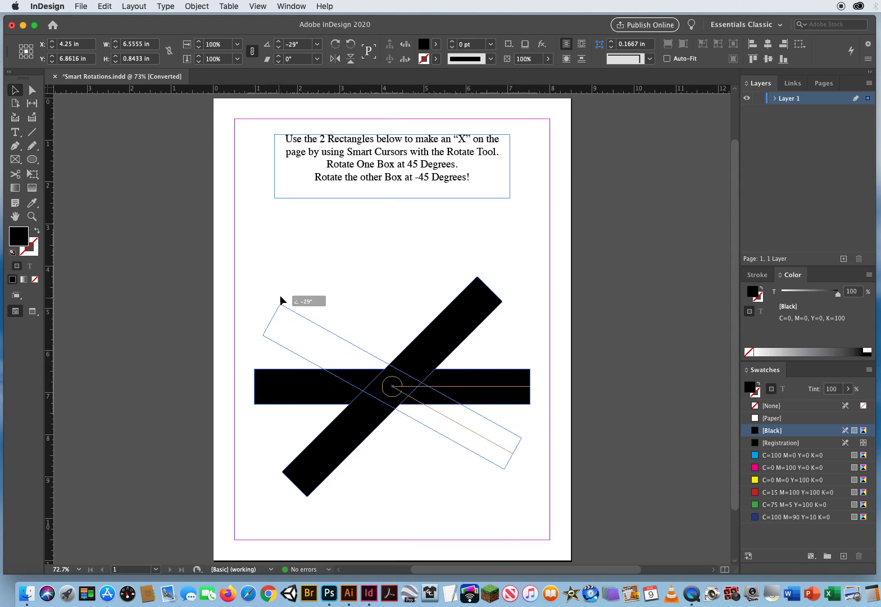
drag(282, 299, 302, 273)
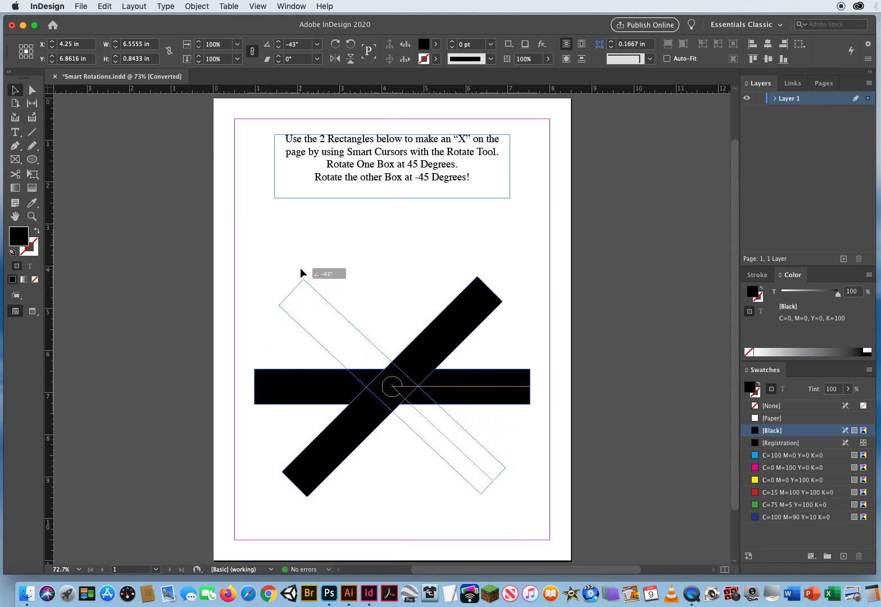
drag(314, 281, 309, 272)
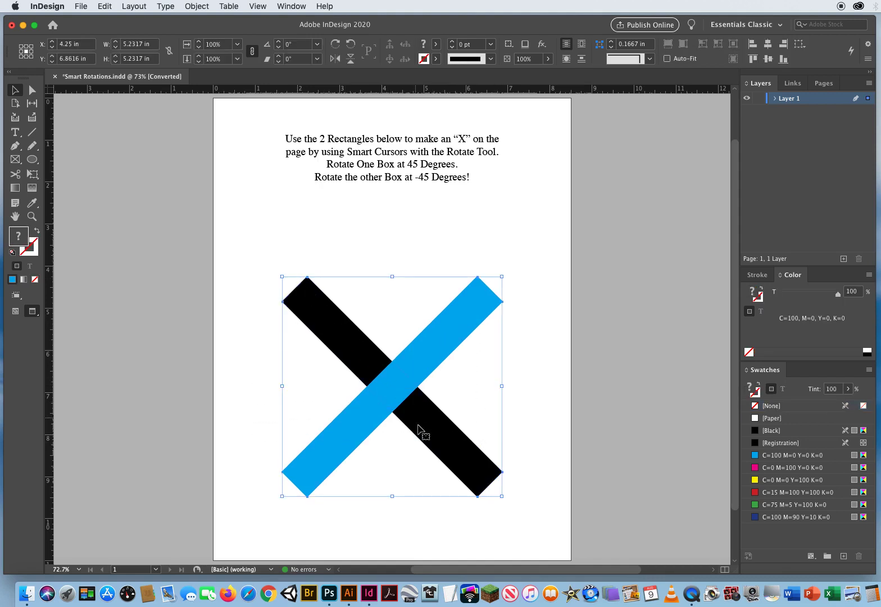
Step: Apply the C=100 M=0 Y=0 K=0 swatch to the 45° bar and deselect
click(536, 369)
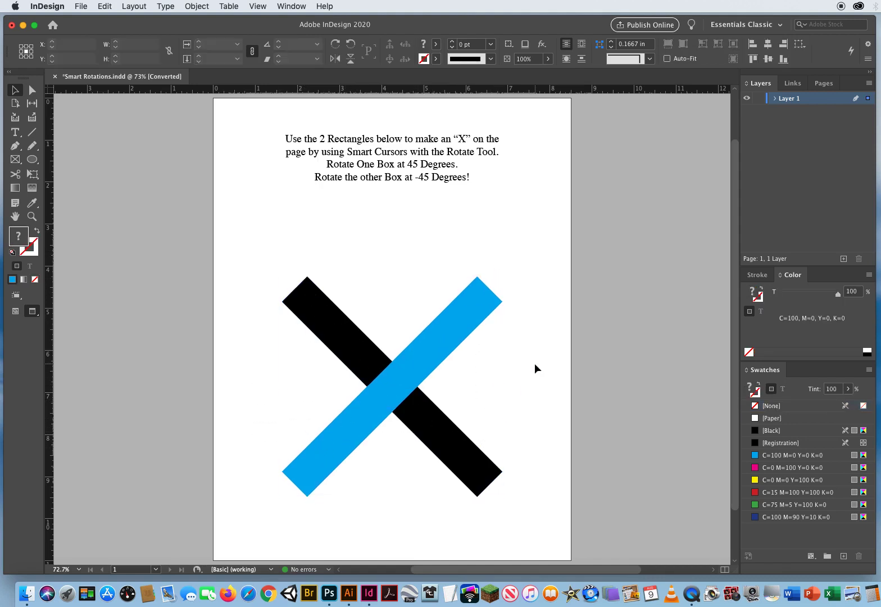
click(773, 405)
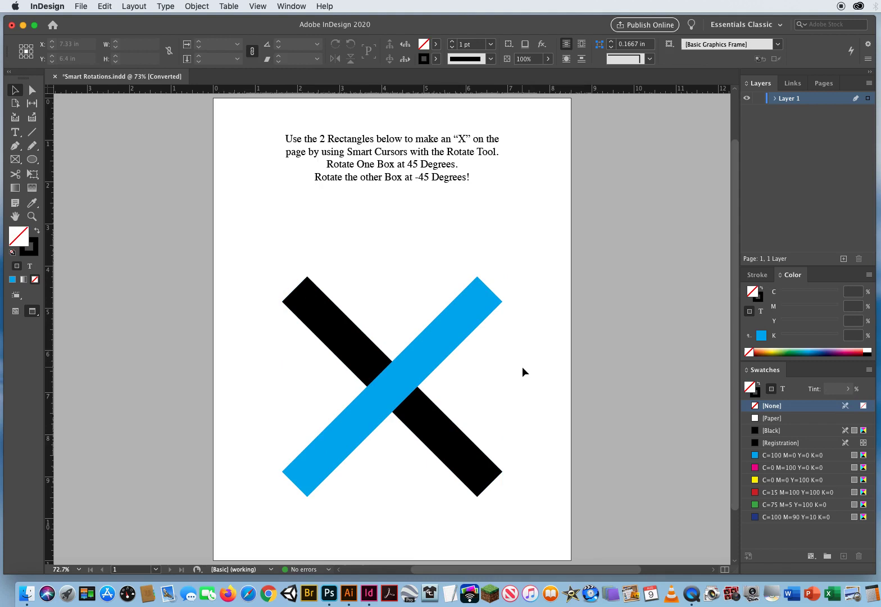
mouse_move(471, 361)
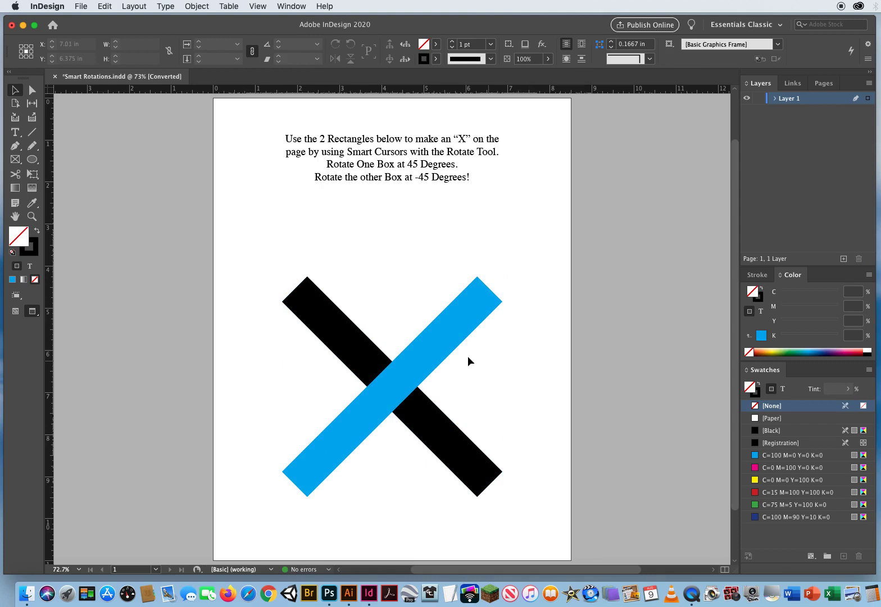
mouse_move(350, 223)
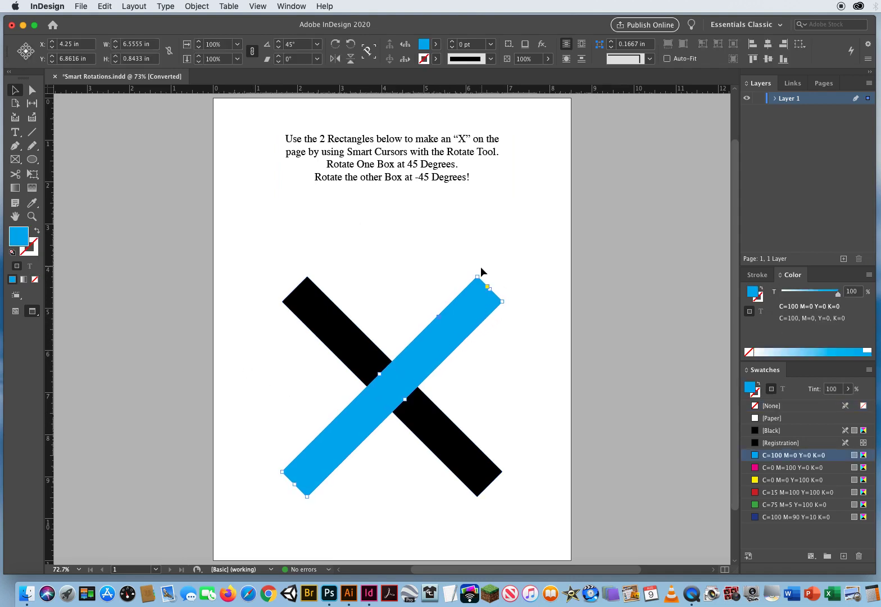
Step: Rotate the blue bar to about 20°, then close Smart Rotations.indd
drag(481, 273, 492, 269)
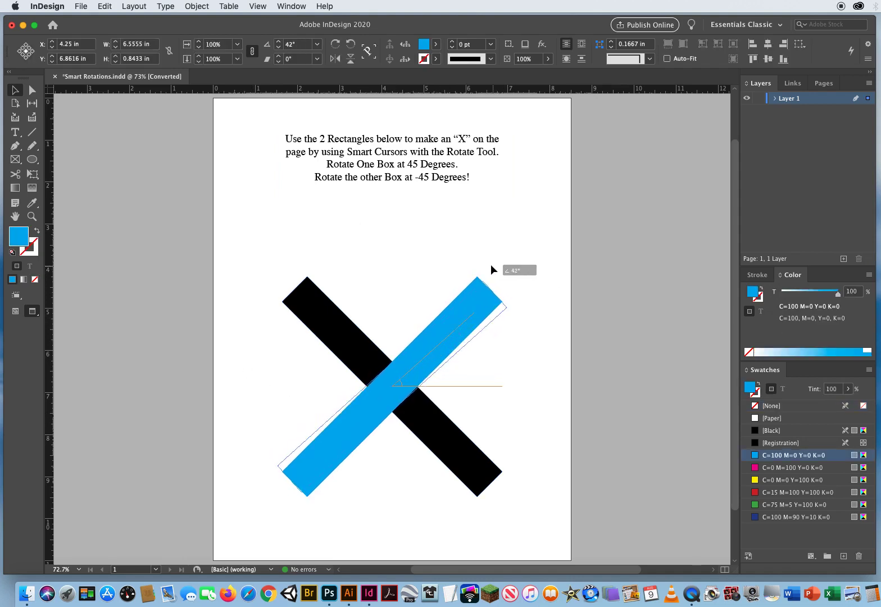
drag(494, 269, 527, 310)
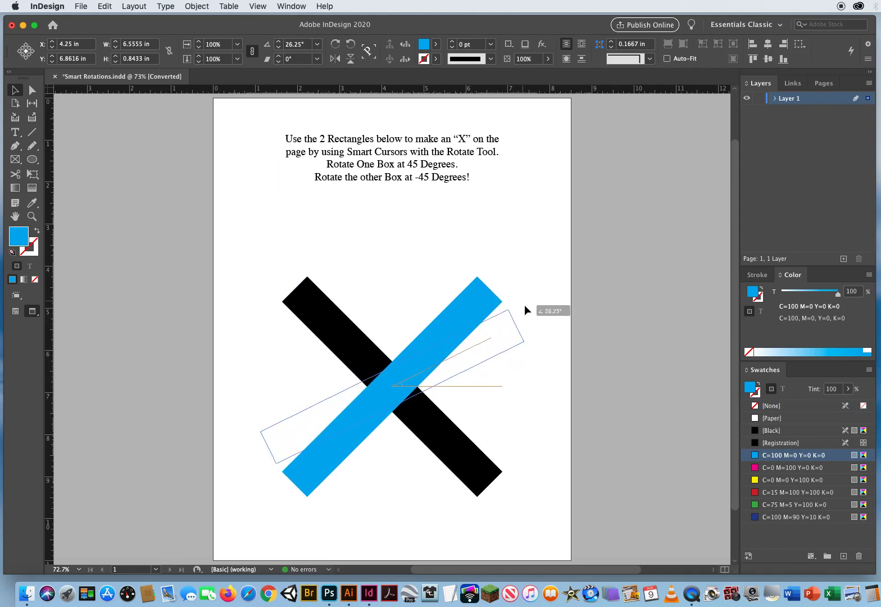
drag(528, 332, 527, 313)
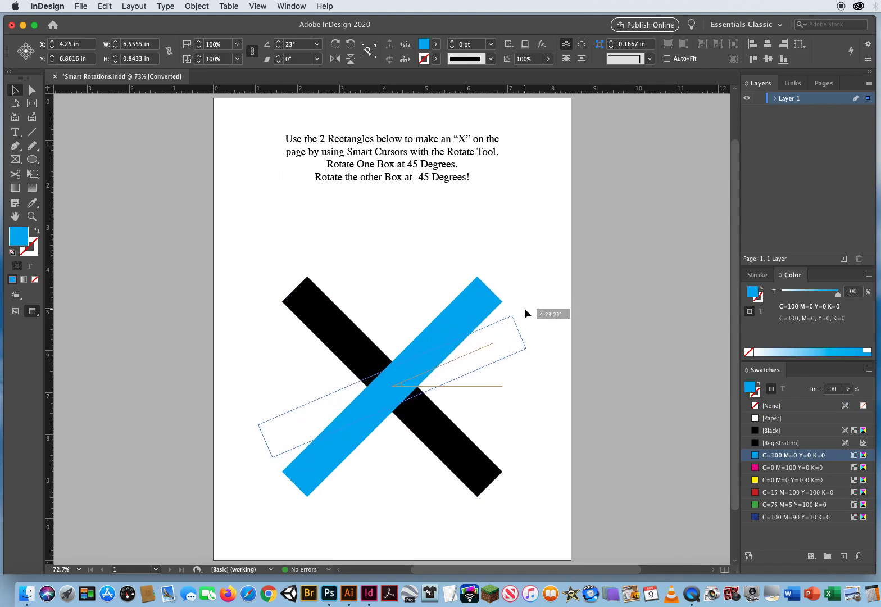
drag(526, 312, 533, 321)
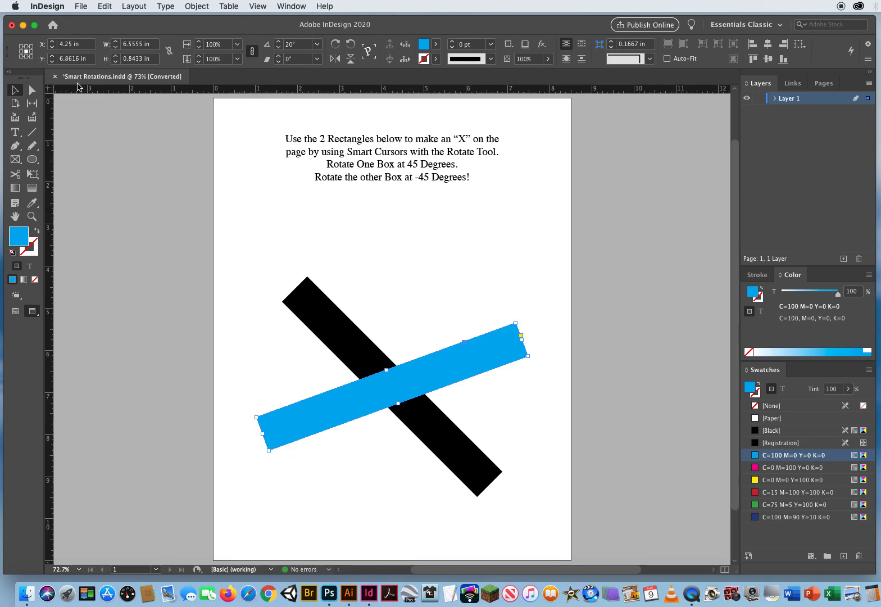
click(54, 76)
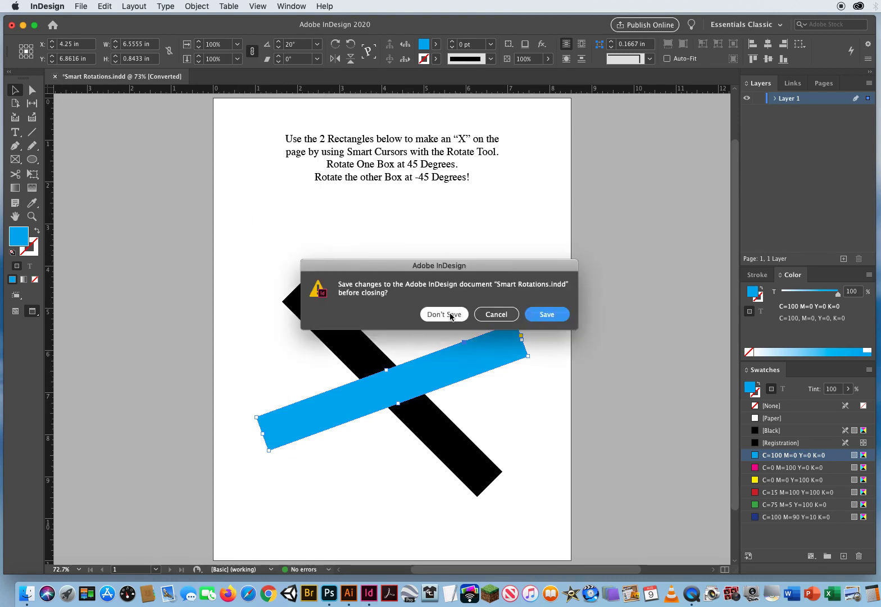